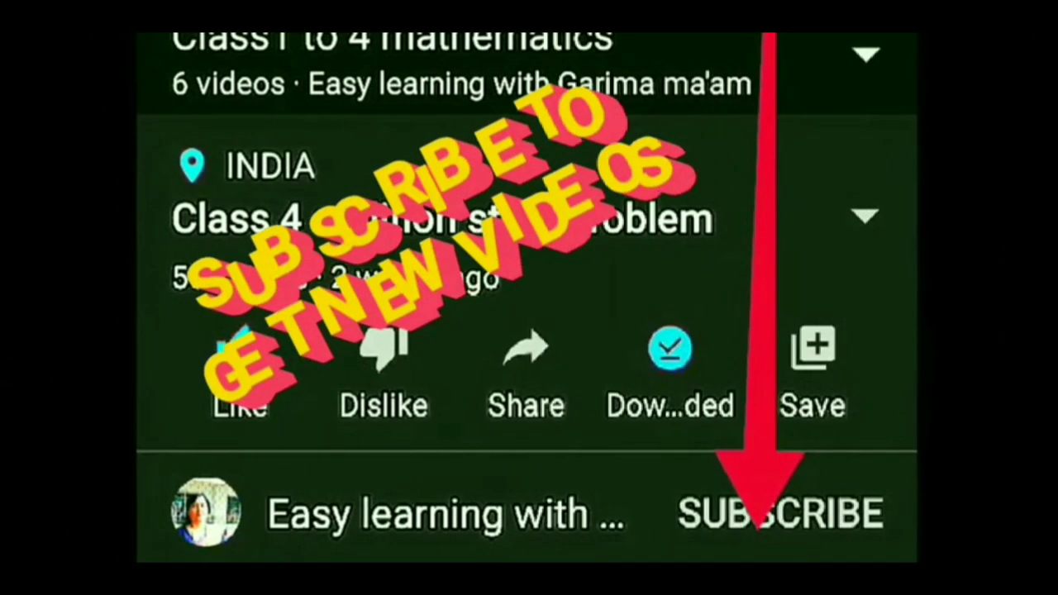
left_click(238, 348)
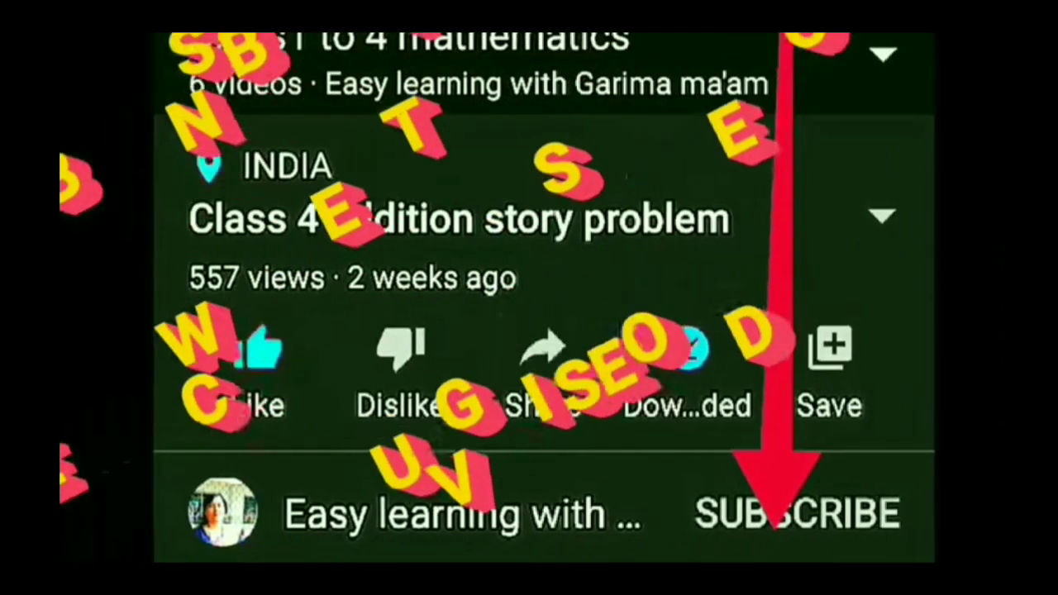